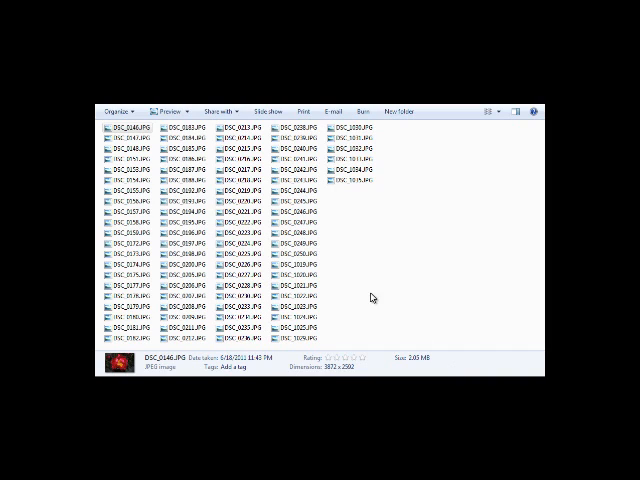
# Select the first photo DSC_0146 and rename it to A Flower.JPG.
pyautogui.click(128, 126)
pyautogui.write('A Flower')
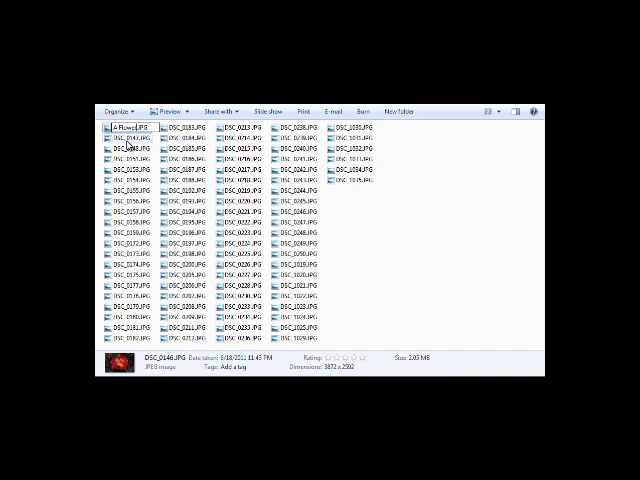
# Rename DSC_0147 and following photos to A Purple Flower names, then cancel renaming DSC_0159.
pyautogui.click(126, 138)
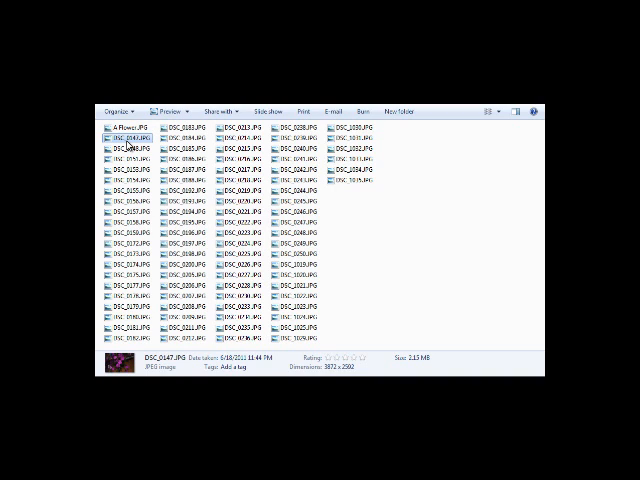
pyautogui.click(127, 148)
pyautogui.write('A Purple Flower')
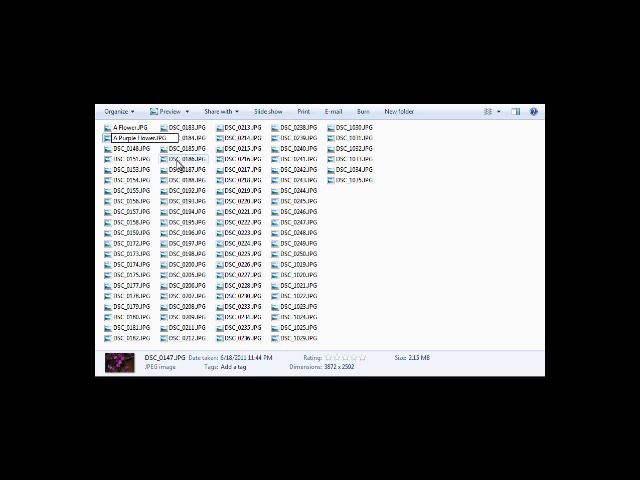
pyautogui.click(130, 149)
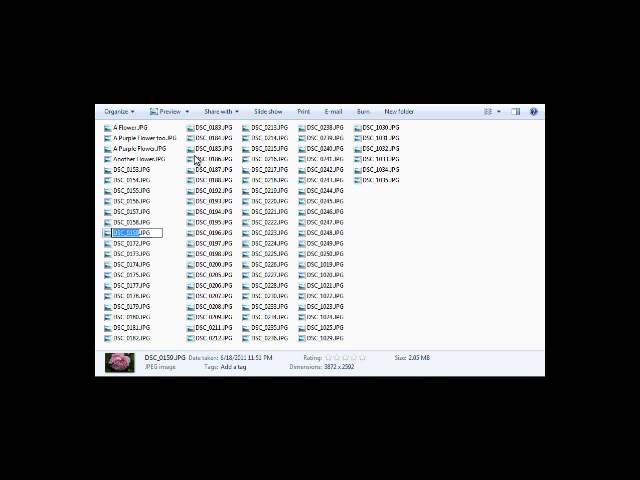
pyautogui.click(442, 300)
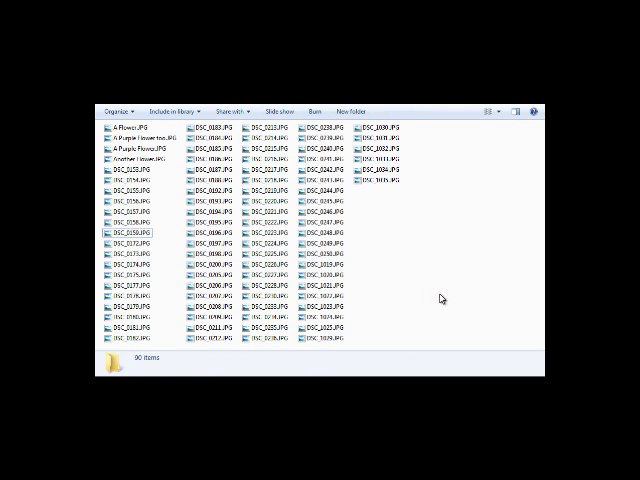
# Select the 21 photos from DSC_0183 and rename them Flowers (1) through Flowers (21).
pyautogui.click(215, 127)
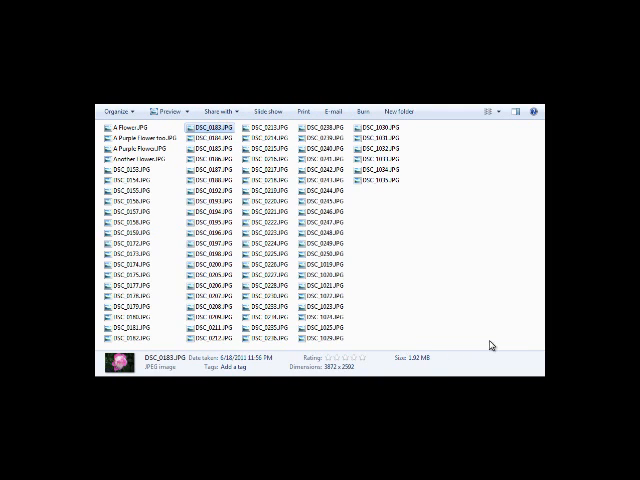
pyautogui.press('ctrl+a')
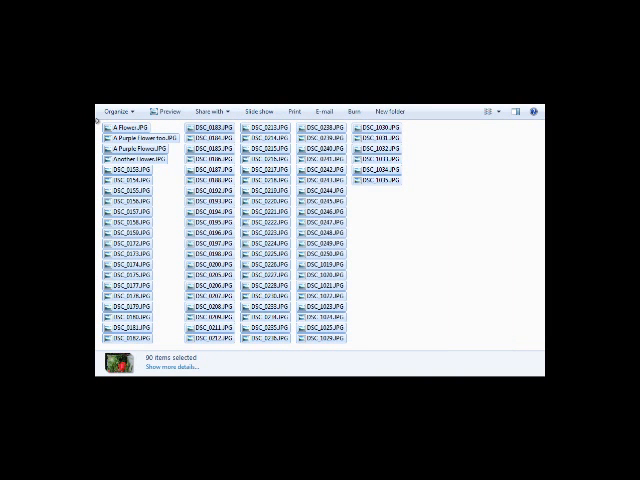
pyautogui.click(268, 329)
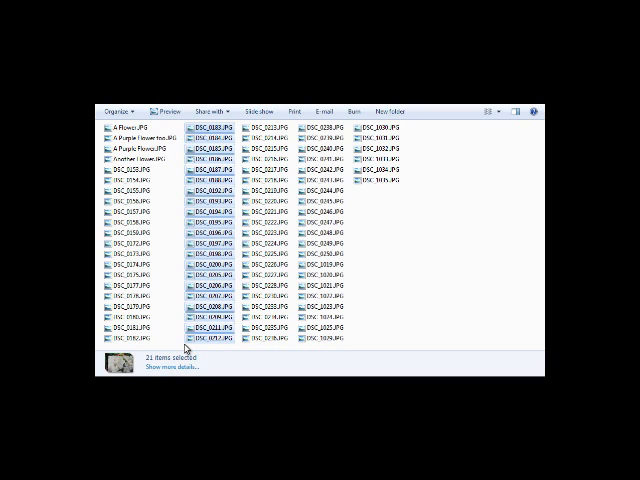
pyautogui.moveTo(333, 336)
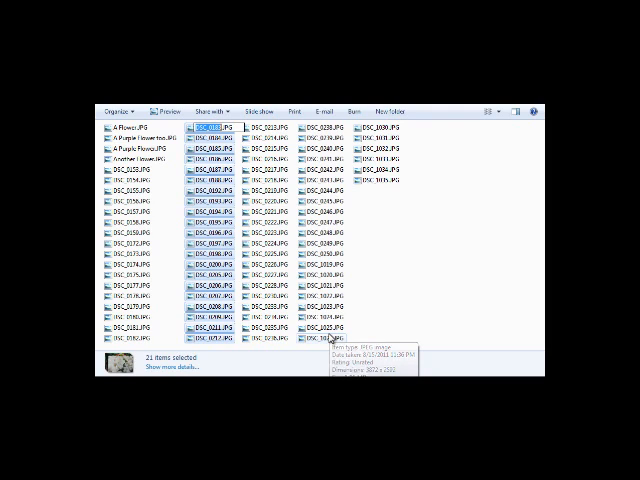
pyautogui.moveTo(330, 340)
pyautogui.write('Flowers')
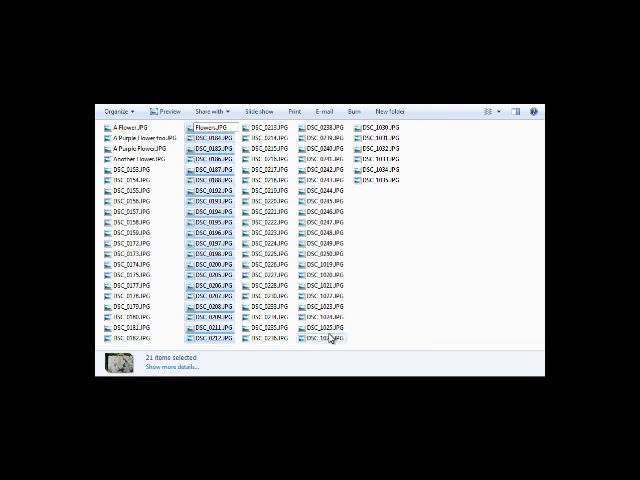
pyautogui.moveTo(384, 247)
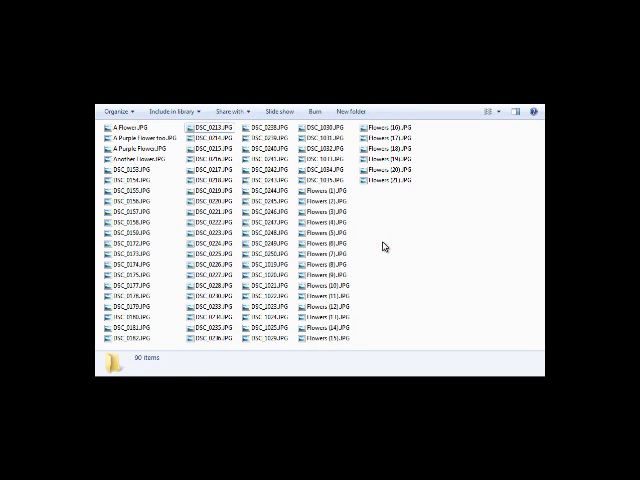
pyautogui.click(325, 191)
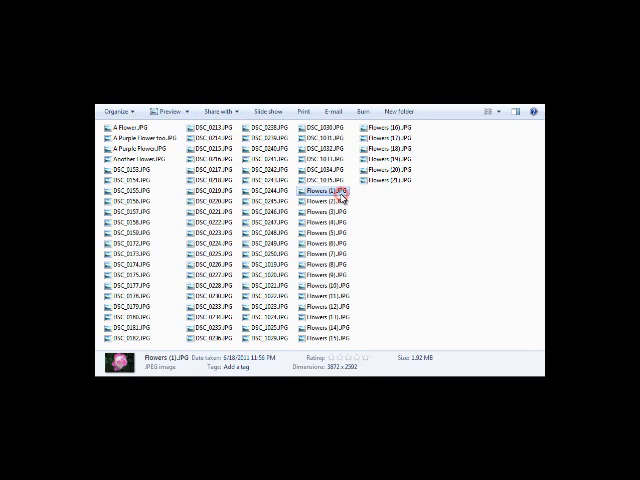
pyautogui.click(325, 203)
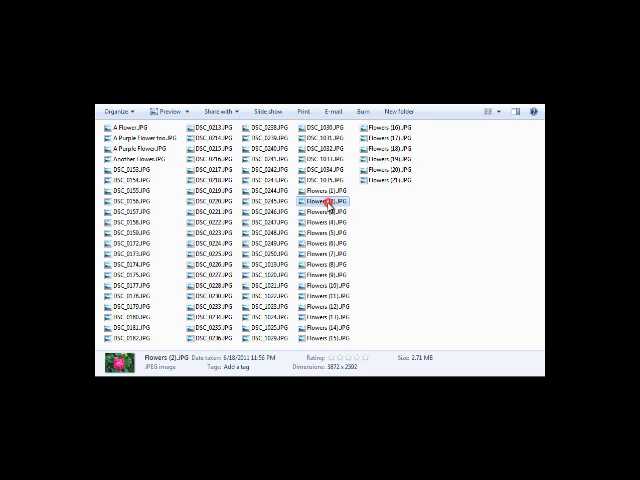
pyautogui.click(328, 221)
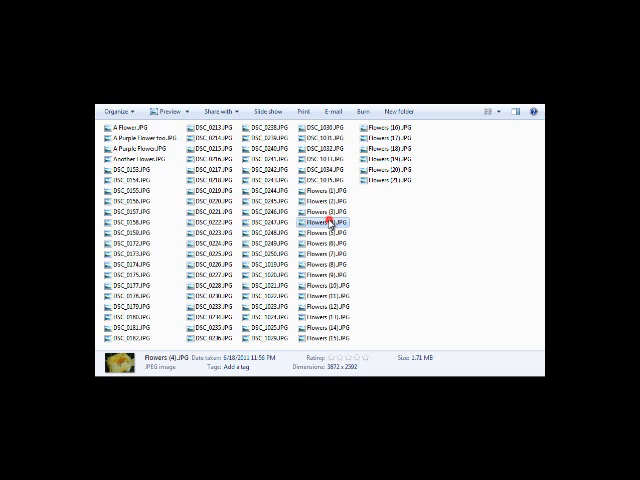
pyautogui.click(327, 244)
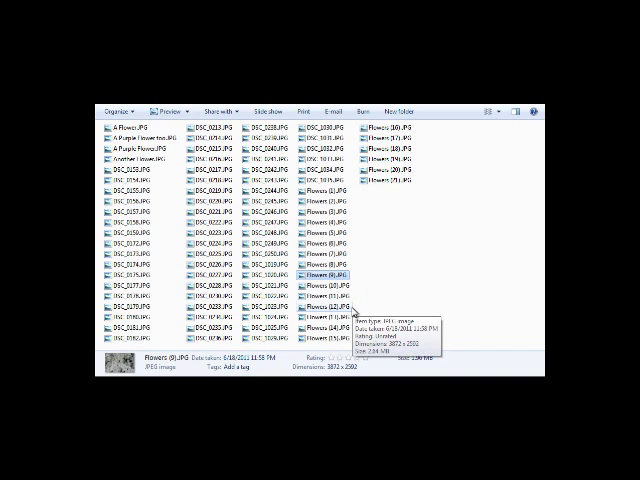
pyautogui.moveTo(402, 296)
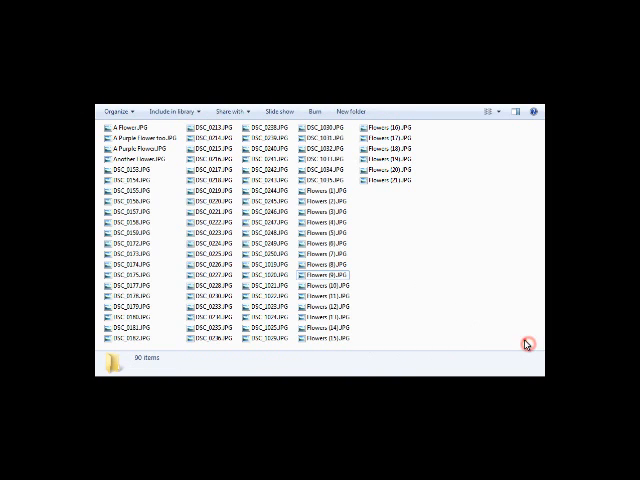
# Rename all 90 photos to All Flowers (1)–(90) and show the Undo Rename option.
pyautogui.press('ctrl+a')
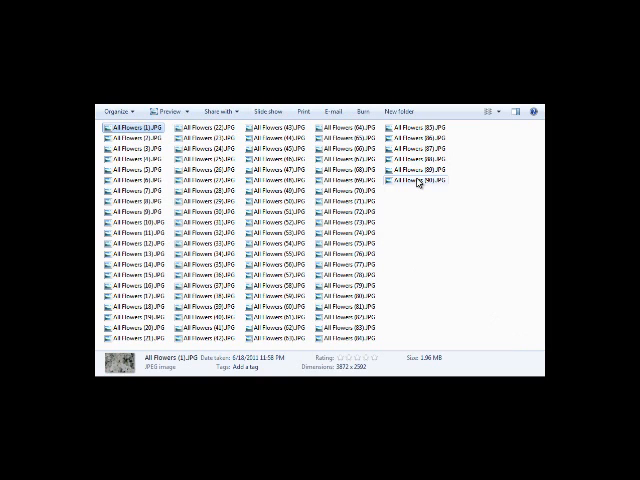
pyautogui.moveTo(416, 183)
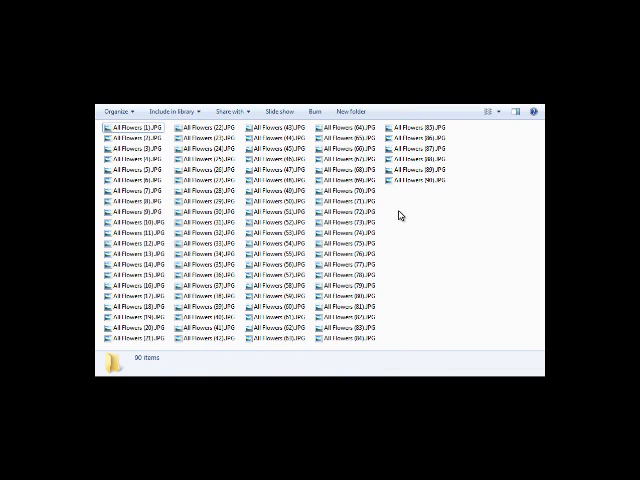
pyautogui.moveTo(405, 198)
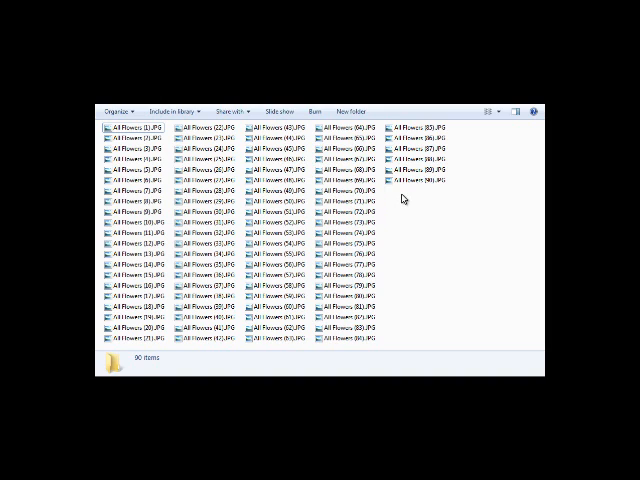
pyautogui.rightClick(392, 198)
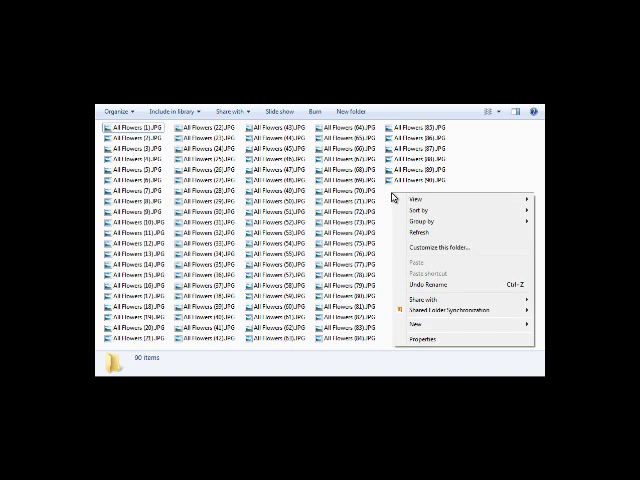